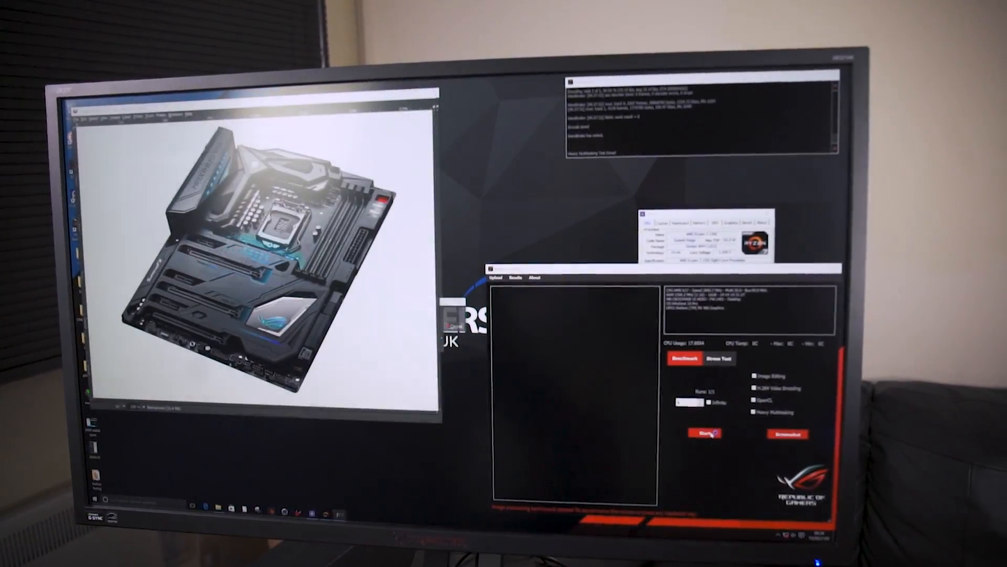
# View CPU-Z's Memory details: 16 GB dual-channel DDR4 at about 1072 MHz, CL14
pyautogui.click(705, 434)
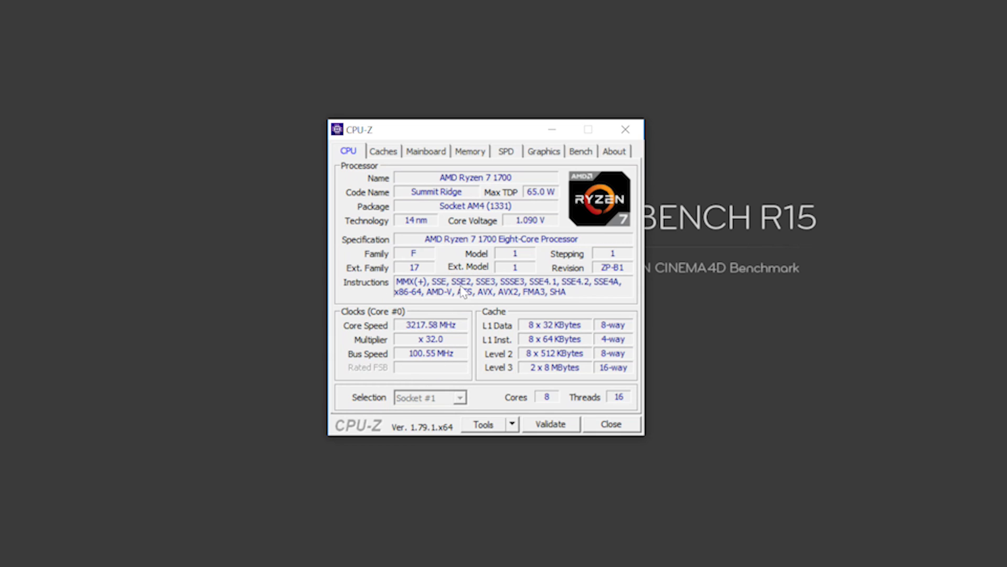
pyautogui.click(470, 151)
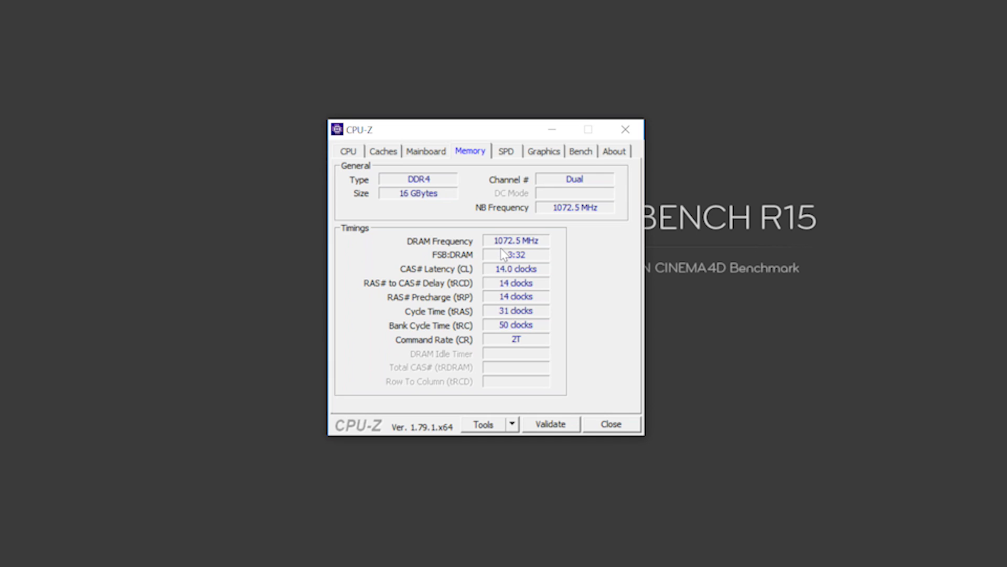
pyautogui.moveTo(557, 219)
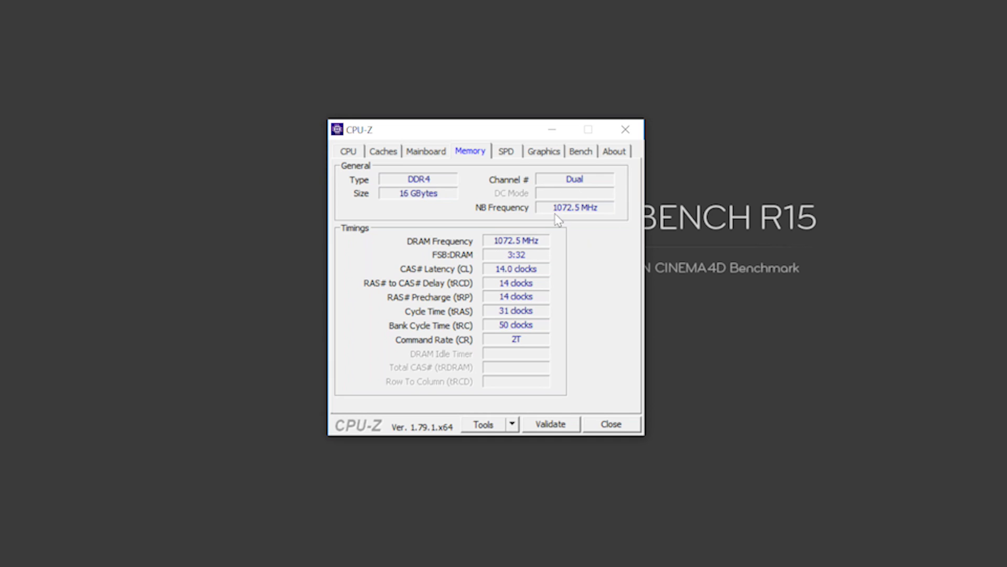
pyautogui.moveTo(525, 209)
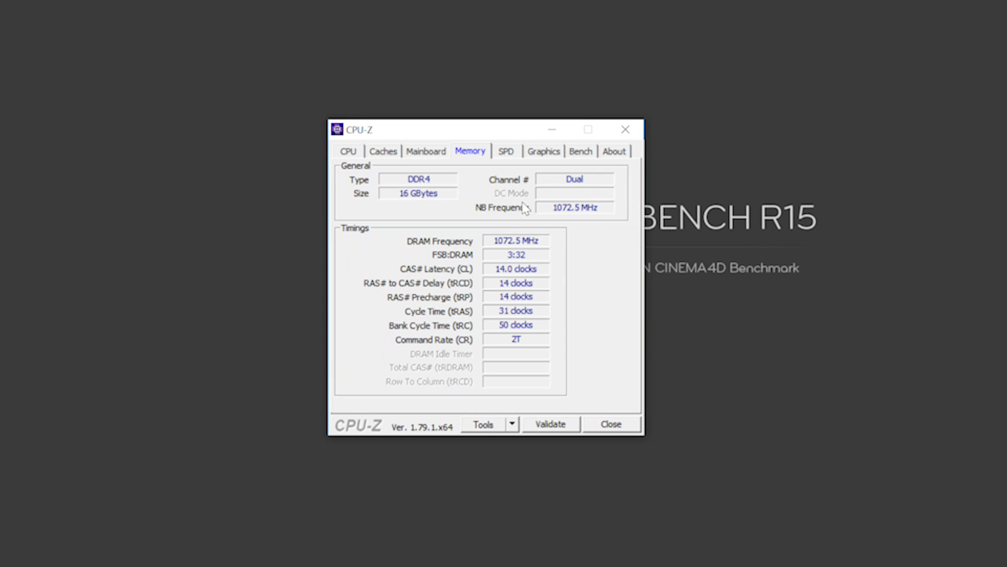
pyautogui.moveTo(541, 199)
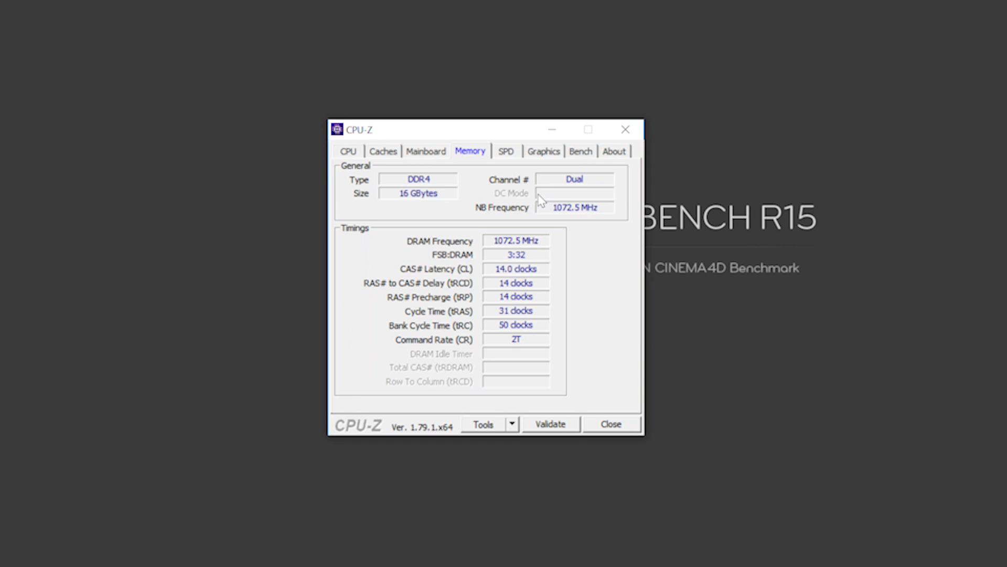
pyautogui.moveTo(604, 222)
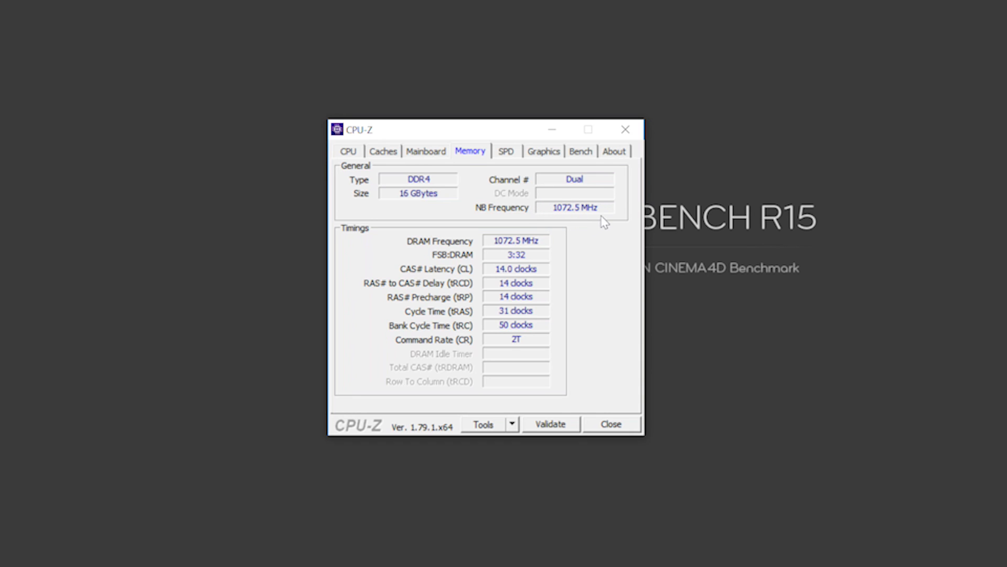
pyautogui.moveTo(600, 214)
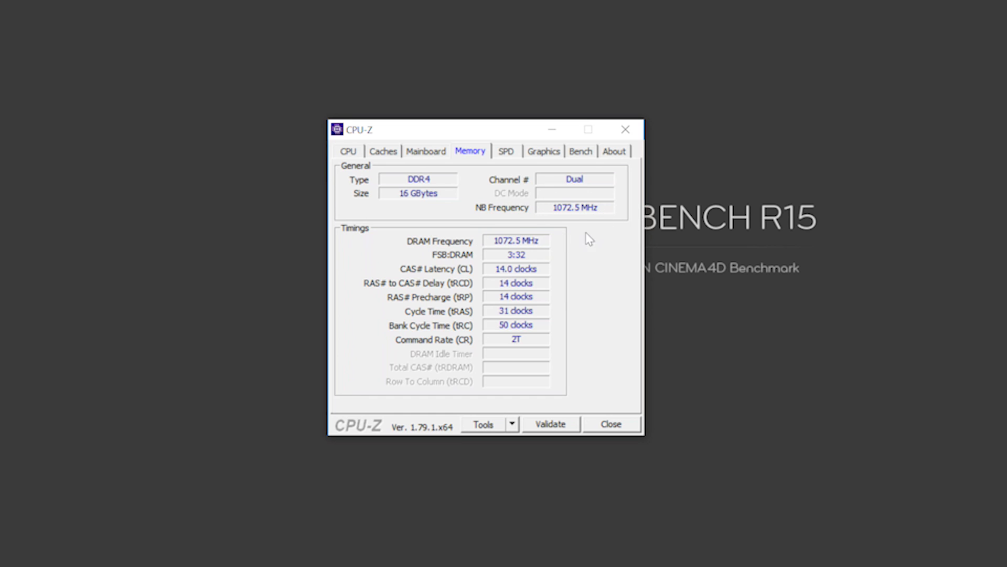
pyautogui.moveTo(541, 230)
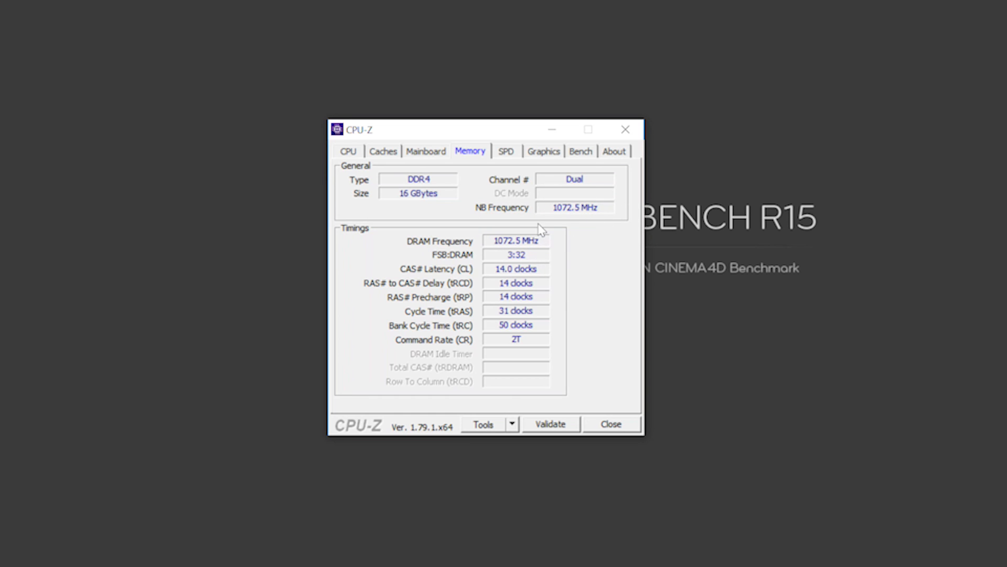
pyautogui.moveTo(535, 246)
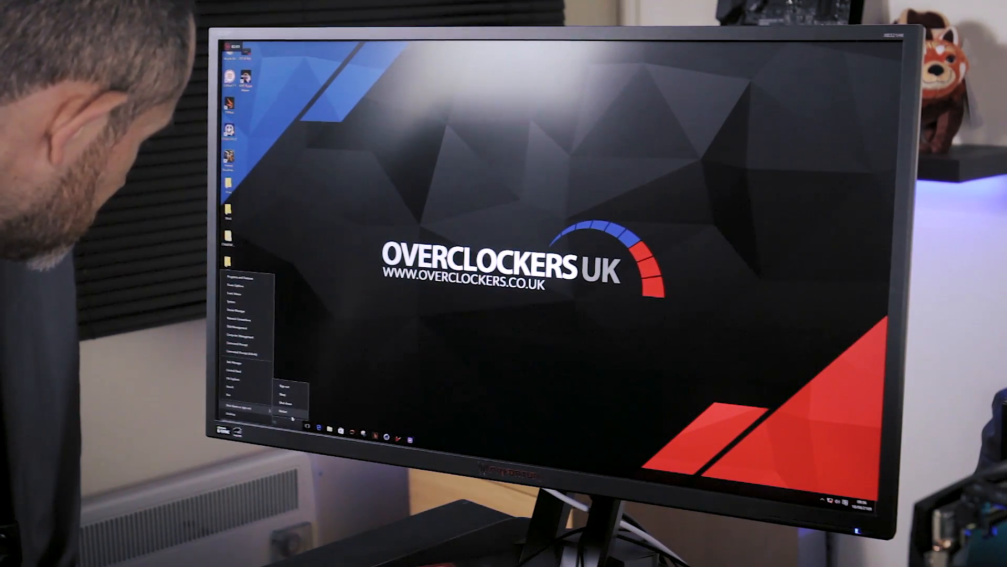
# Restart the PC into the UEFI BIOS main page (version 1401, CPU 29°C, 1.351 V)
pyautogui.click(284, 410)
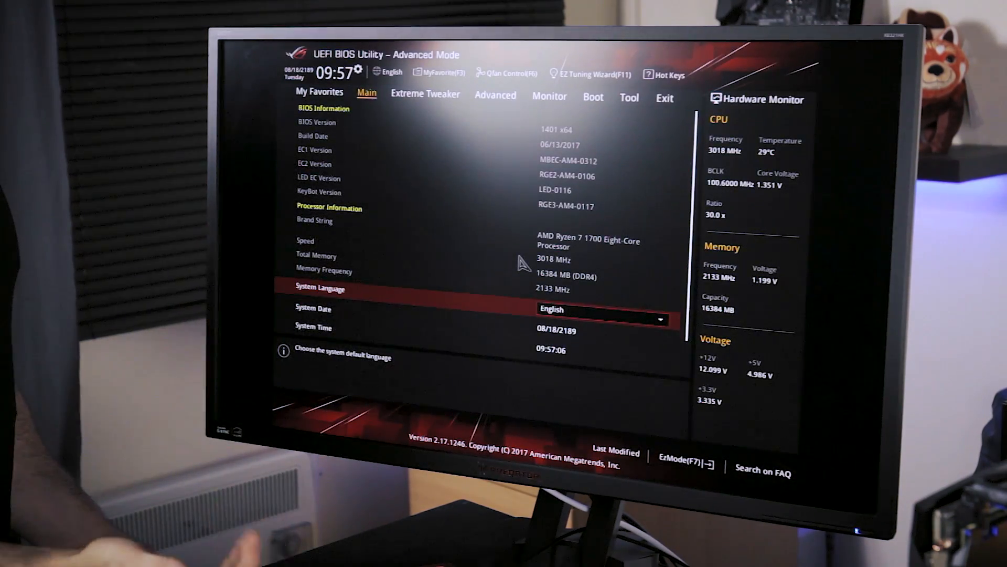
# In Extreme Tweaker, enter a CPU Core Ratio of 39 for 3.9 GHz
pyautogui.click(425, 94)
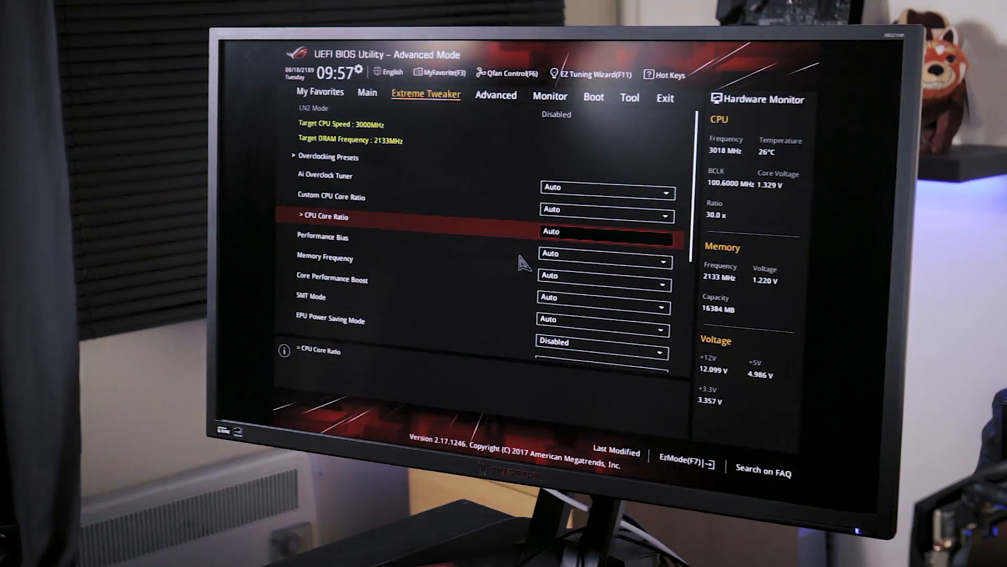
pyautogui.write('39')
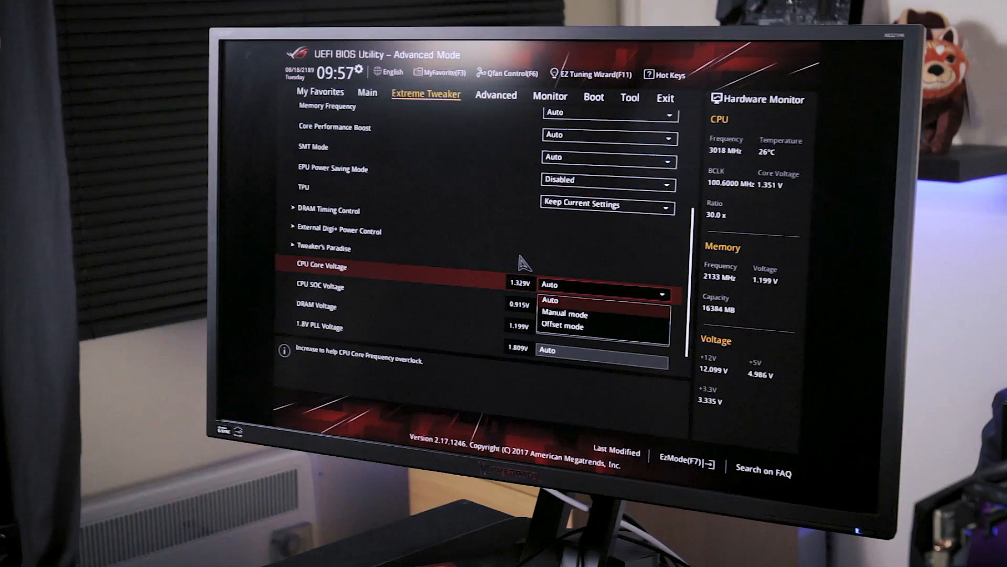
# Set CPU Core Voltage to Manual with a 1.45 V override
pyautogui.click(565, 313)
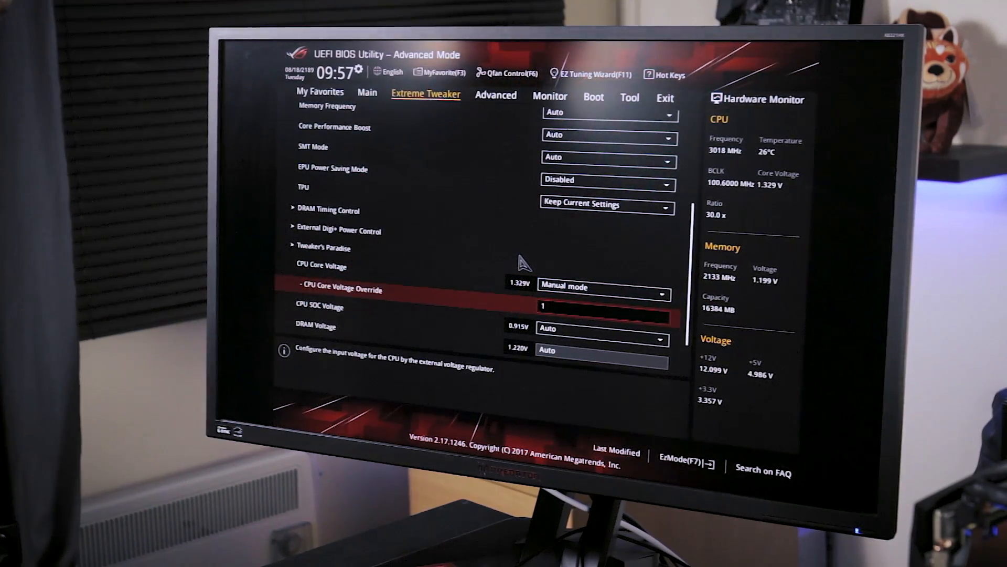
pyautogui.write('.45')
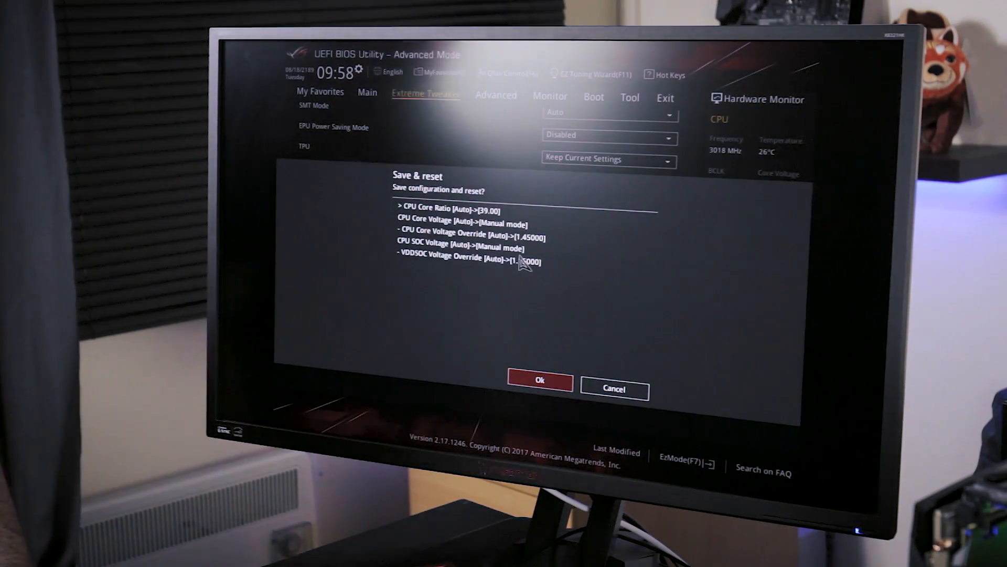
pyautogui.click(539, 380)
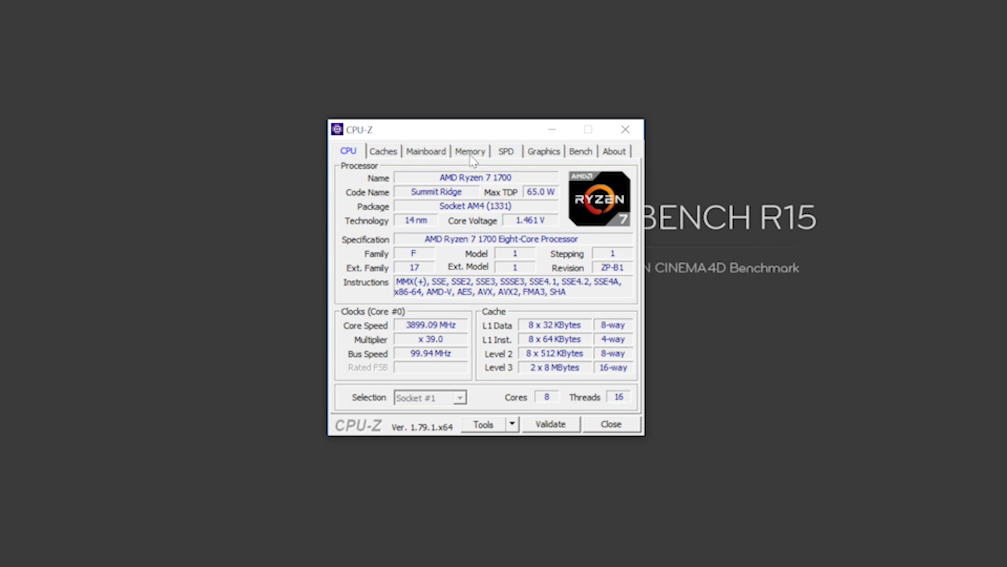
# Check memory at about 1066 MHz, then the CPU readout at roughly 3898 MHz, x39
pyautogui.click(470, 151)
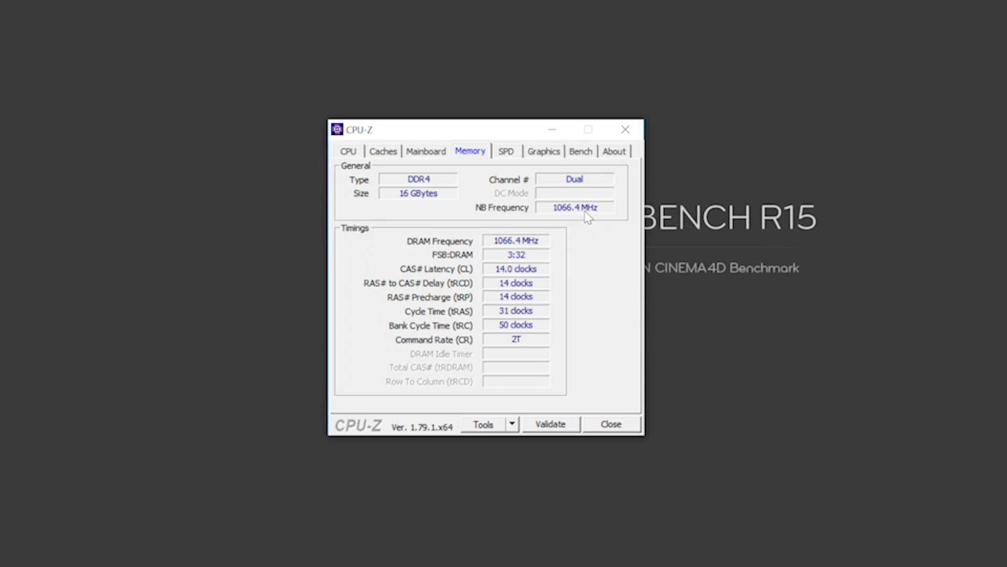
pyautogui.moveTo(391, 211)
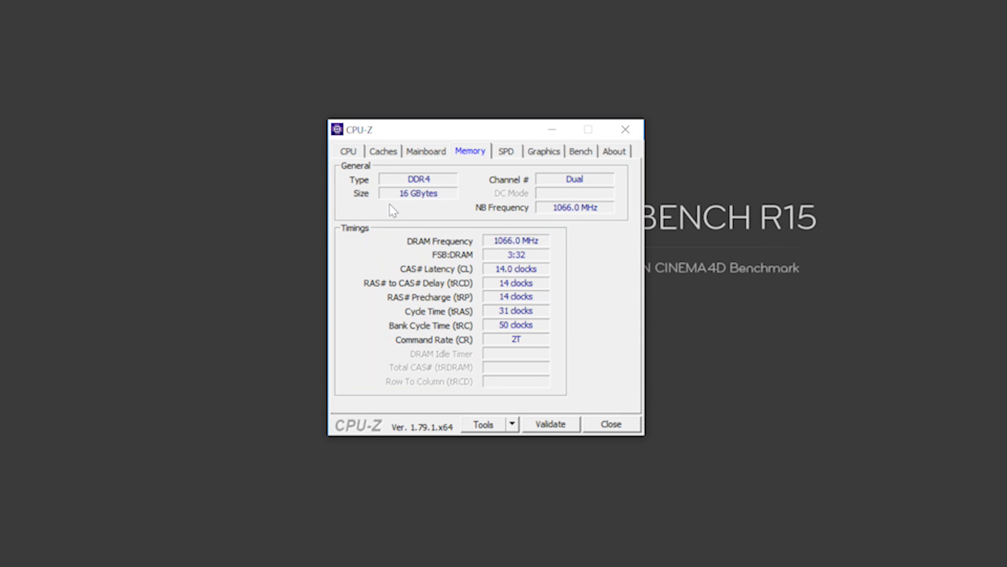
pyautogui.click(347, 151)
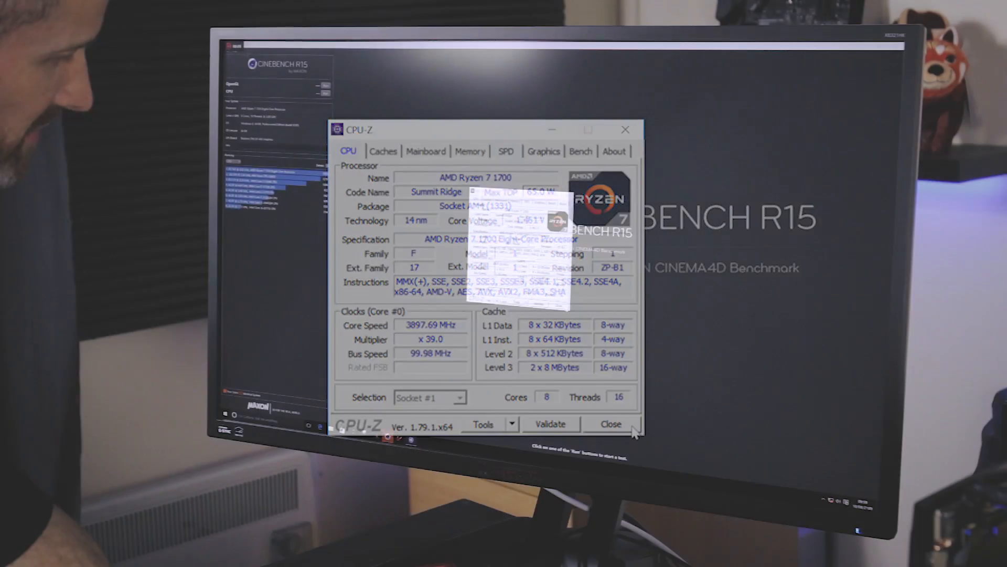
# Close CPU-Z so the Cinebench R15 CPU benchmark can run at 3.9 GHz
pyautogui.click(610, 423)
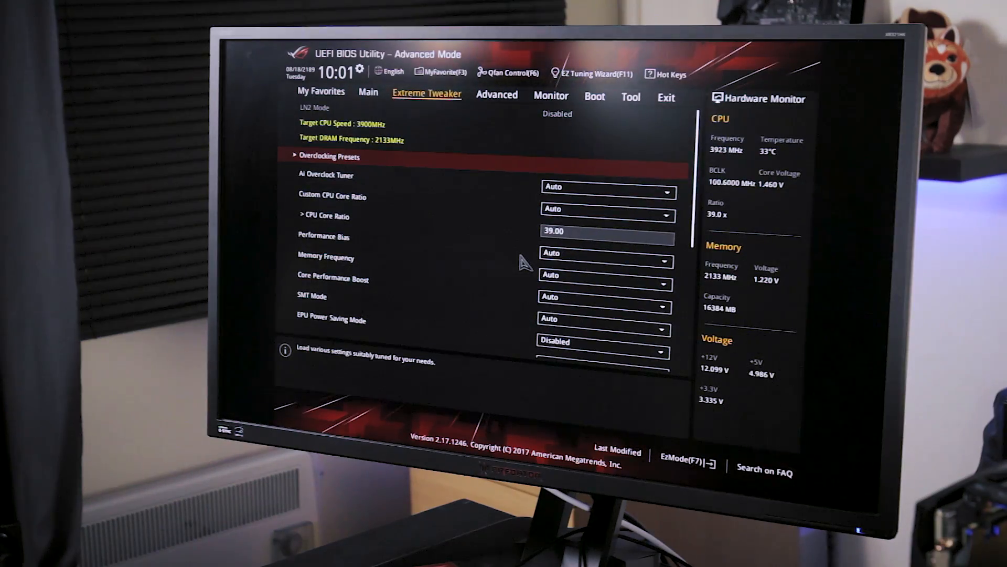
# Set Ai Overclock Tuner to D.O.C.P. Standard for DDR4-3200 at 1.35 V and request save-and-reset
pyautogui.click(605, 187)
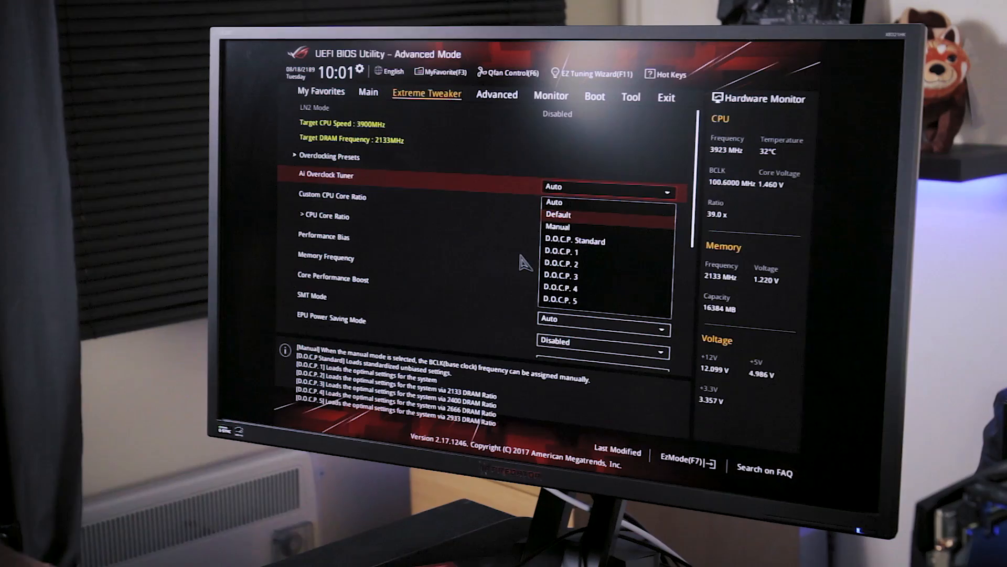
pyautogui.click(574, 240)
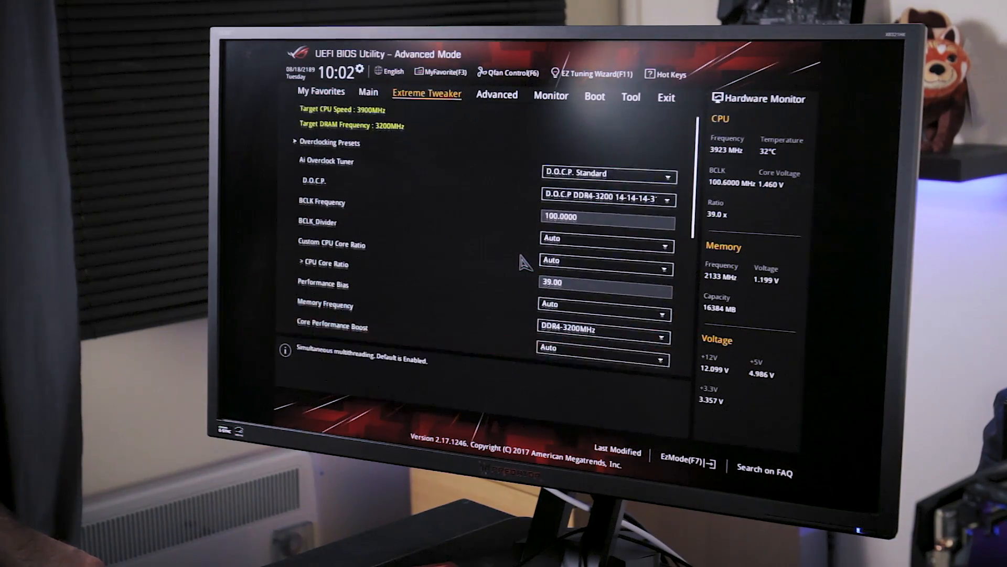
pyautogui.scroll(-3)
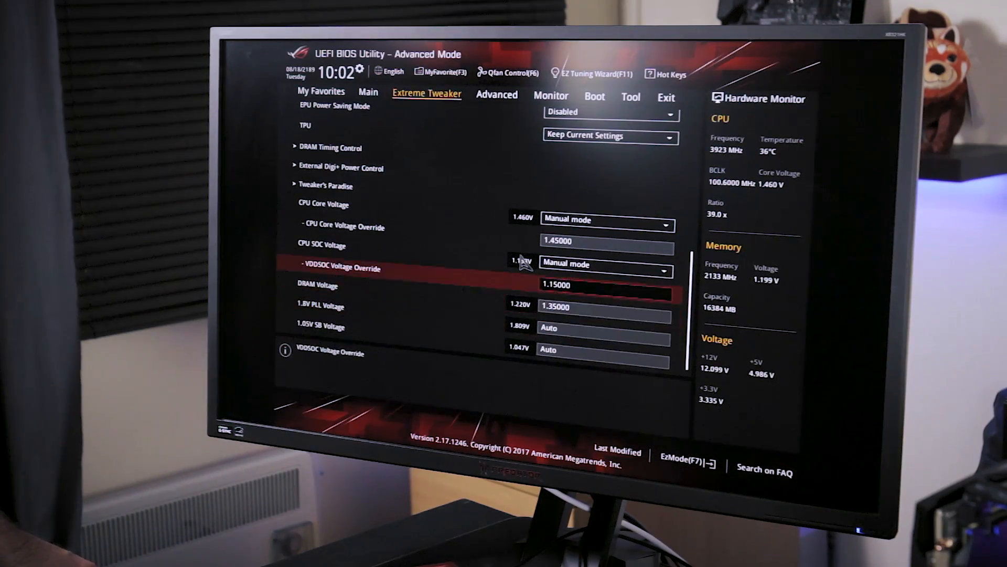
pyautogui.press('Down')
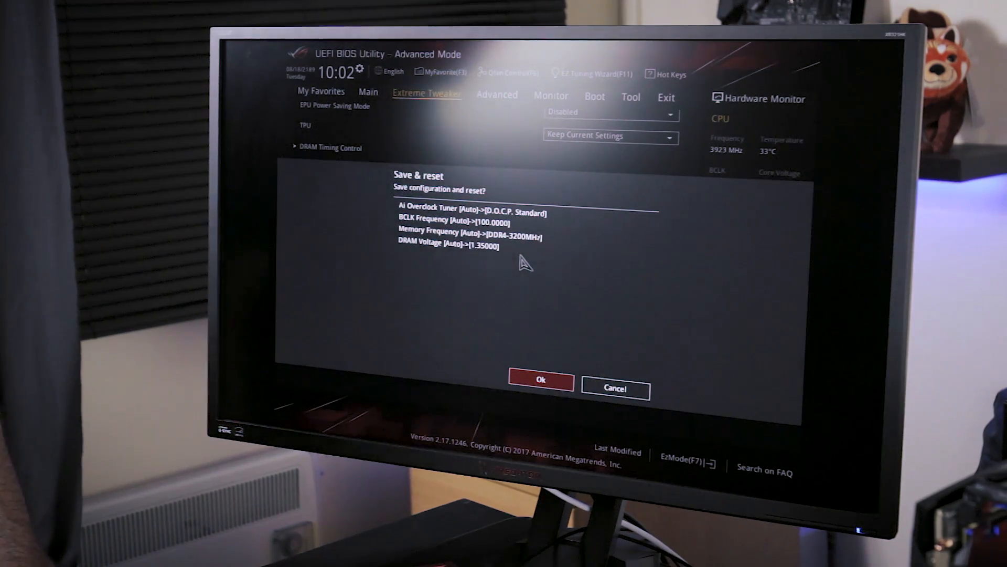
# Confirm Save & reset so the PC reboots with the Ryzen 7 1700 at about 3891 MHz
pyautogui.click(541, 379)
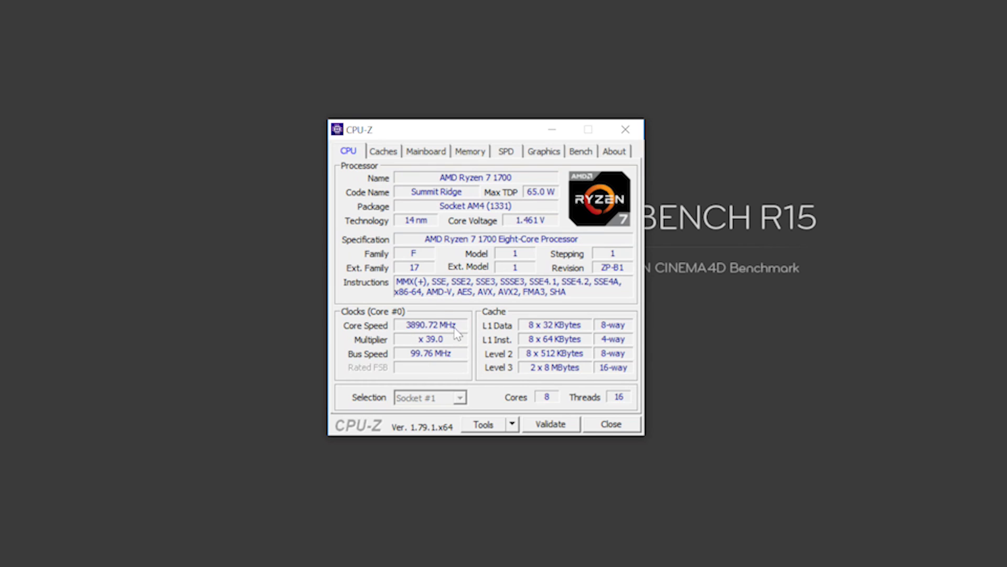
pyautogui.moveTo(521, 235)
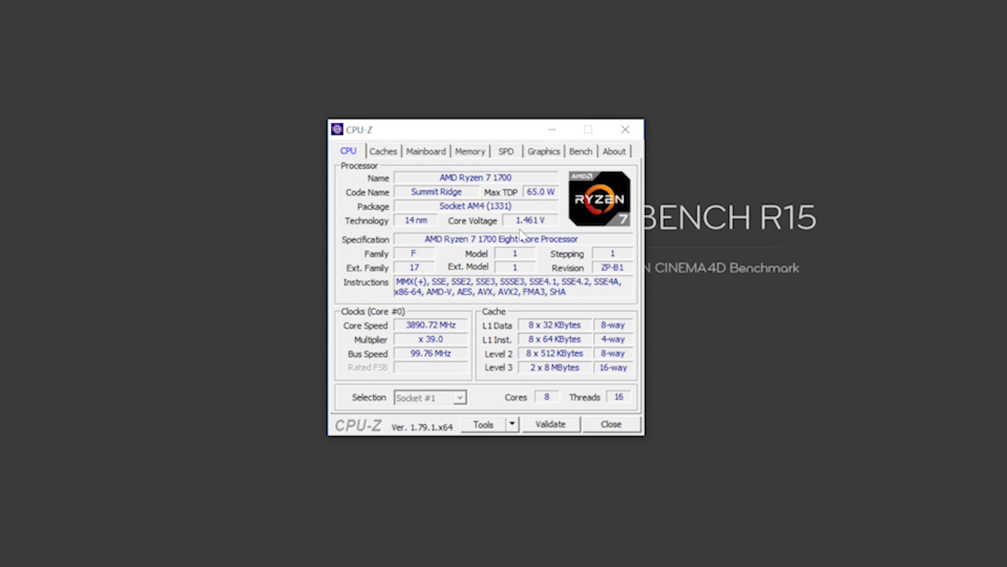
# View memory details: 16 GB dual-channel DDR4 at about 1596 MHz DRAM frequency, CL14
pyautogui.click(470, 151)
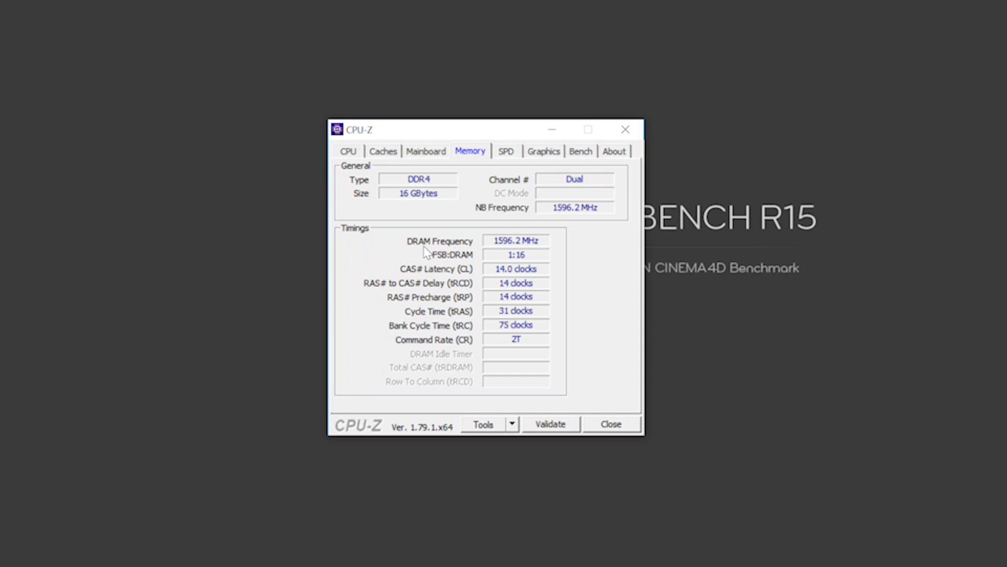
pyautogui.moveTo(499, 249)
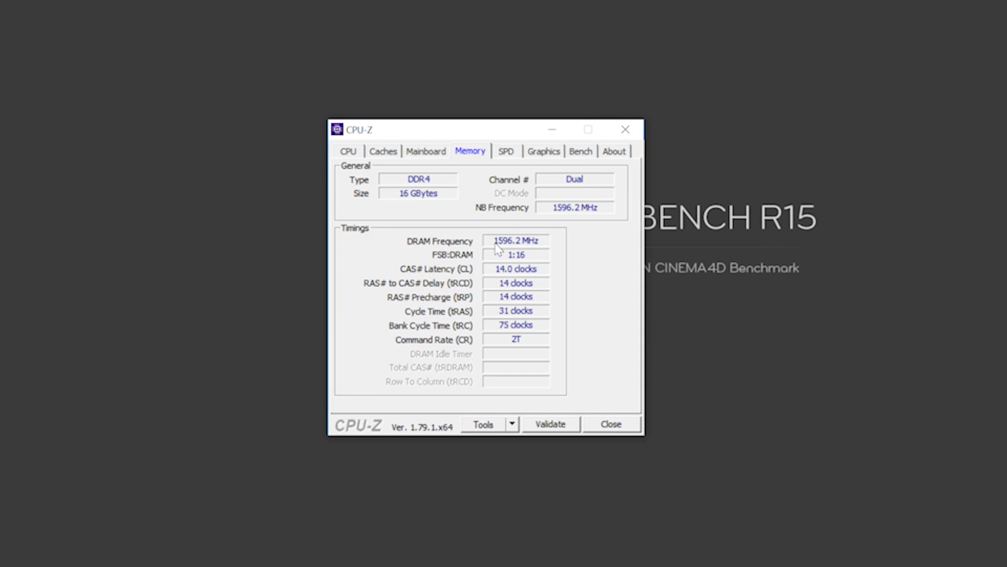
pyautogui.moveTo(514, 253)
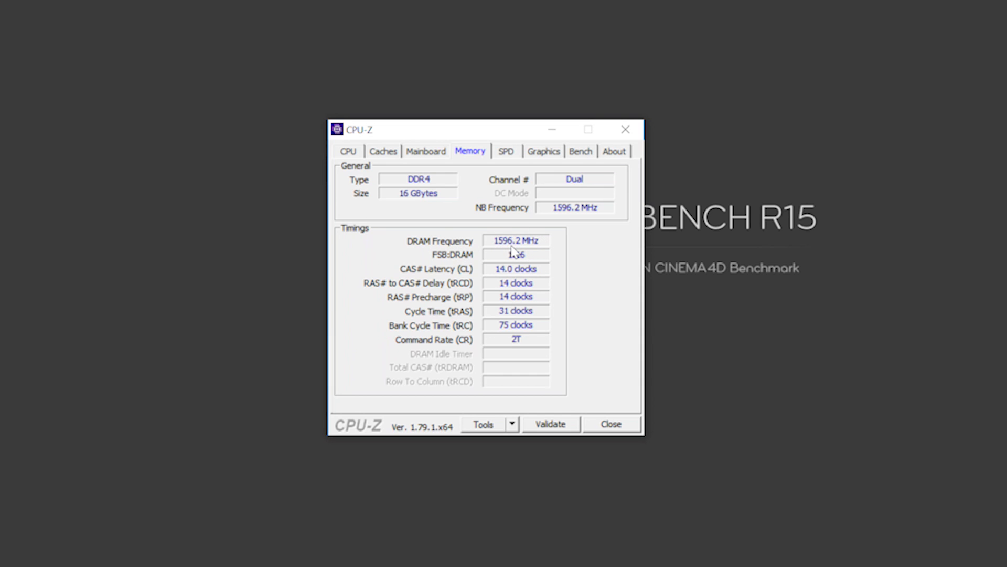
pyautogui.moveTo(541, 257)
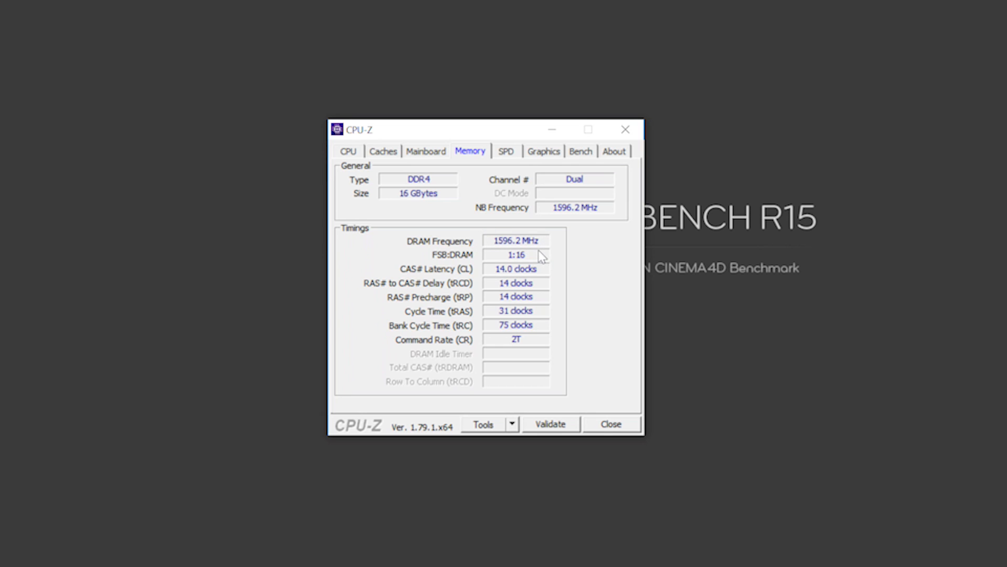
pyautogui.moveTo(517, 211)
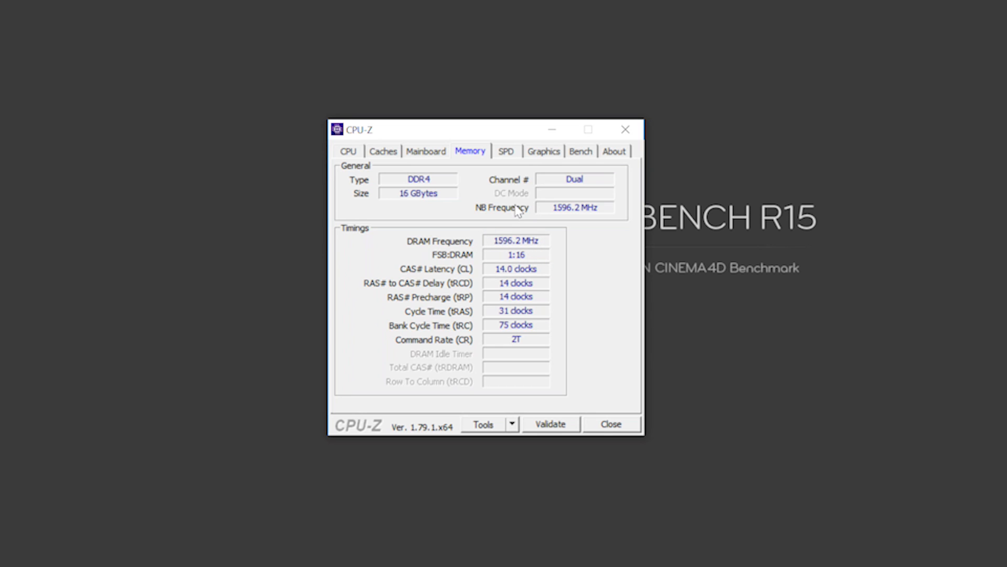
pyautogui.moveTo(561, 224)
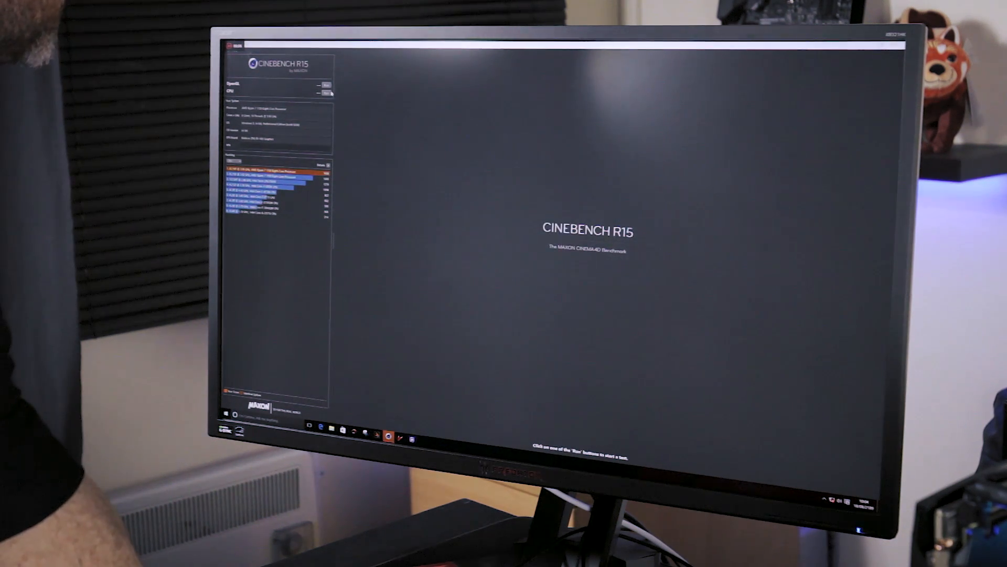
# Run the Cinebench R15 CPU render test, scoring 1745 cb, first in the ranking
pyautogui.click(327, 93)
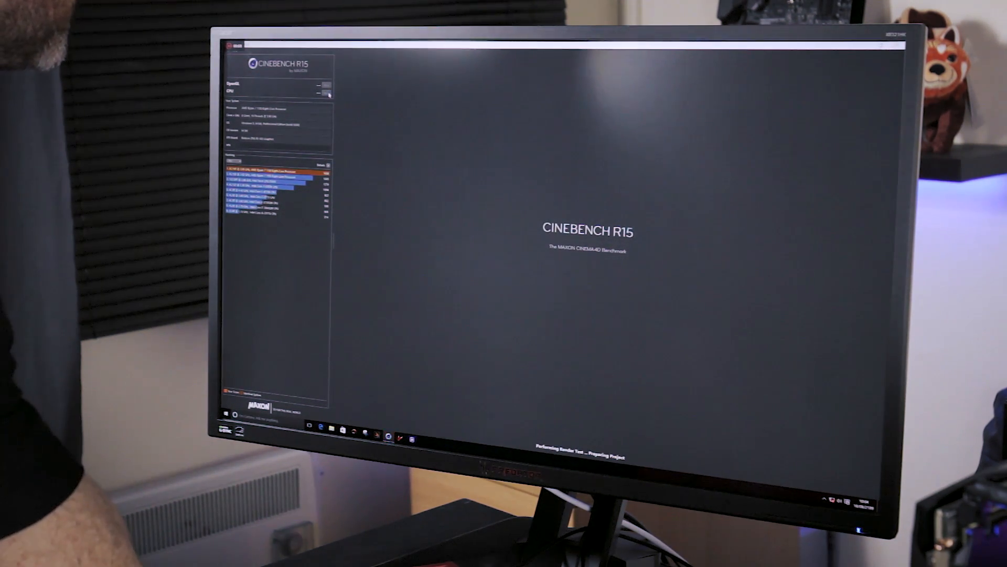
pyautogui.click(322, 93)
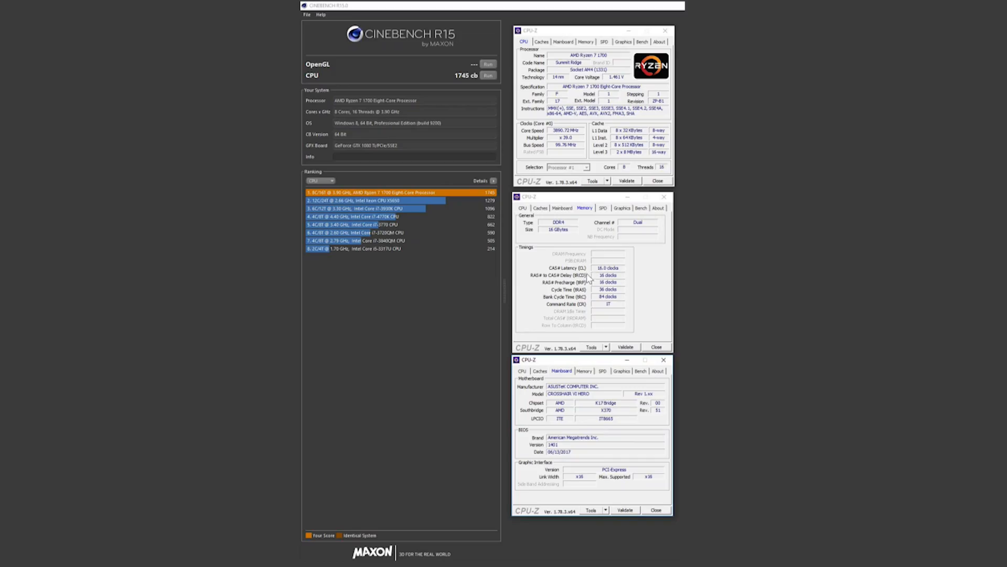
pyautogui.moveTo(671, 285)
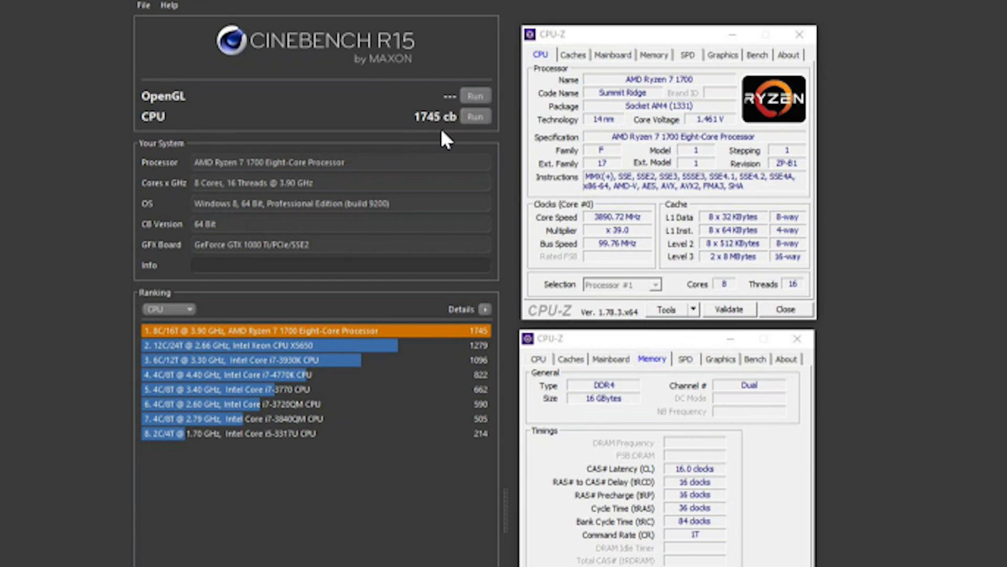
pyautogui.moveTo(436, 151)
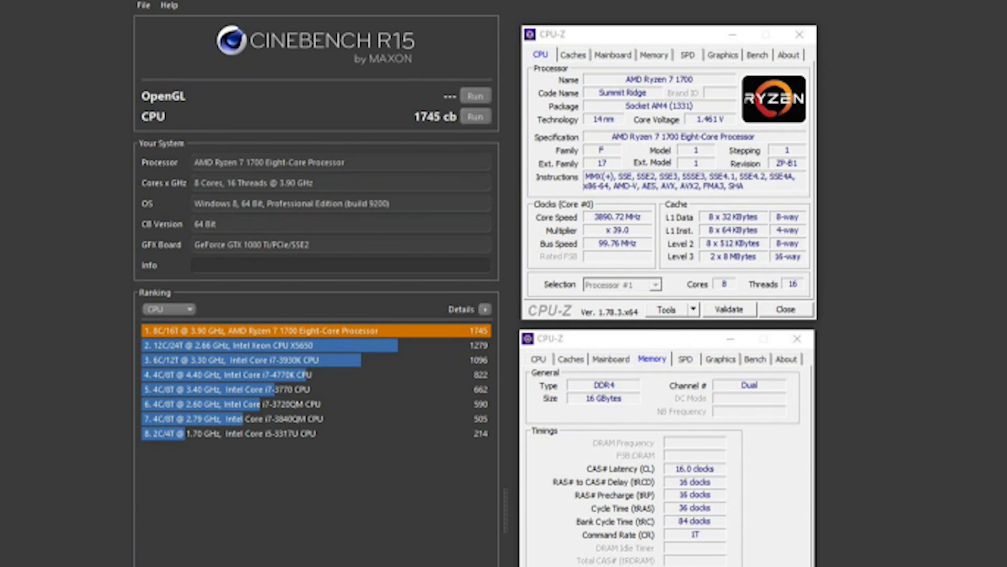
pyautogui.moveTo(460, 151)
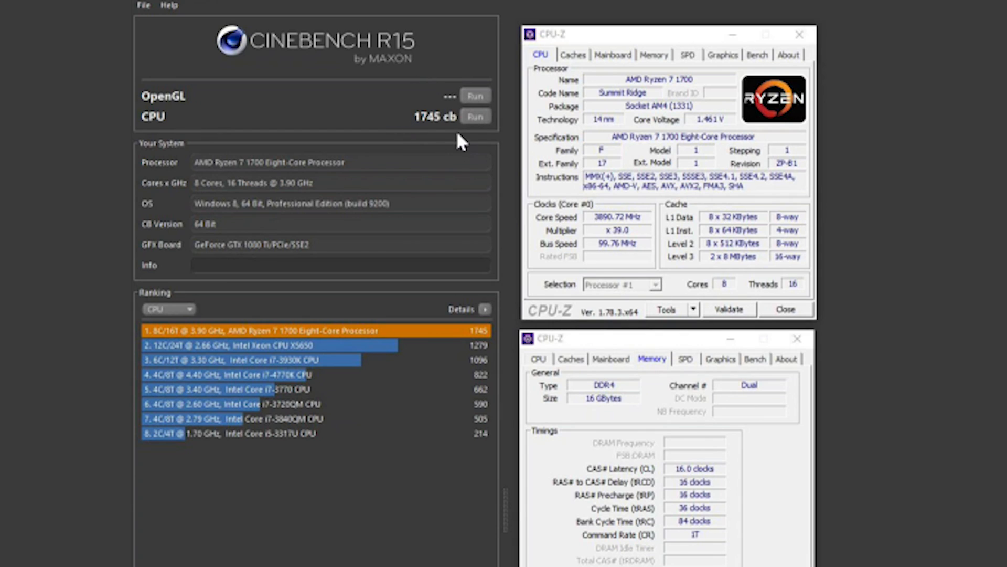
pyautogui.moveTo(445, 148)
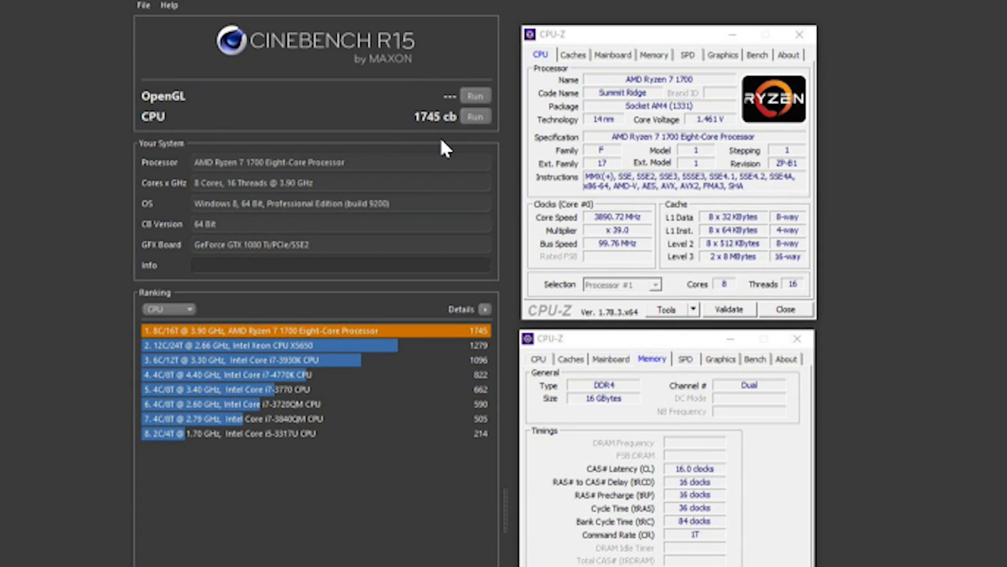
pyautogui.moveTo(436, 155)
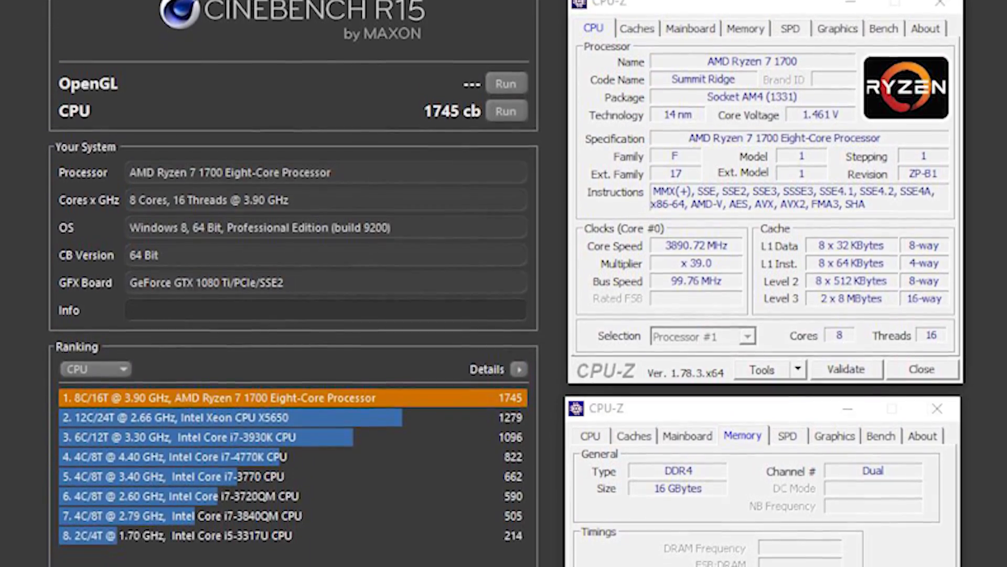
pyautogui.scroll(-3)
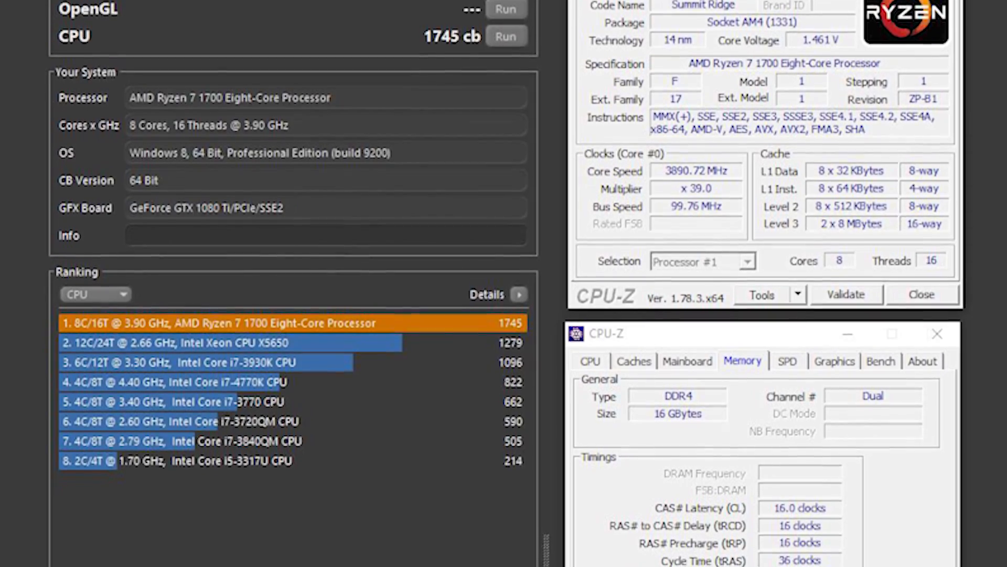
pyautogui.scroll(-3)
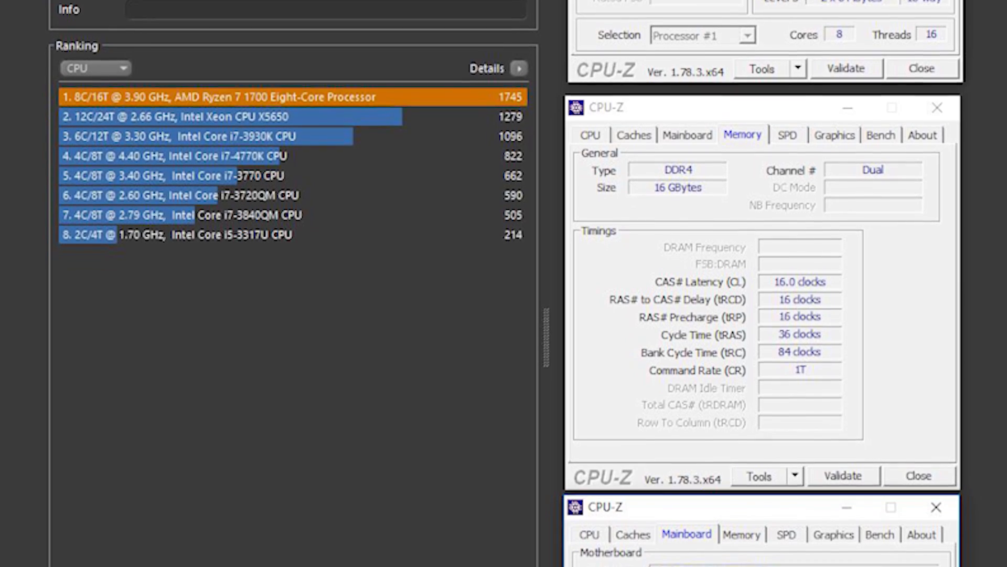
pyautogui.scroll(-3)
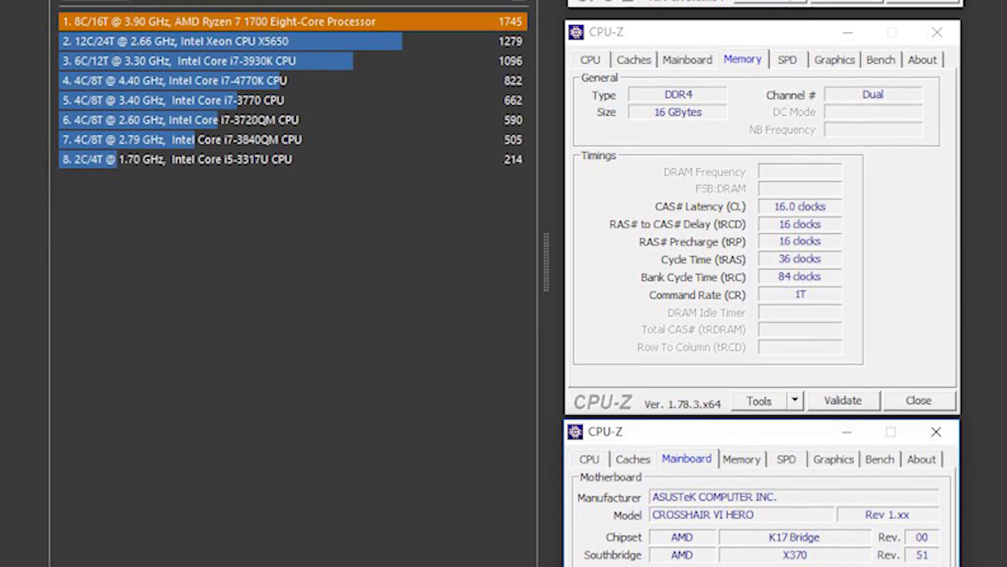
pyautogui.scroll(-3)
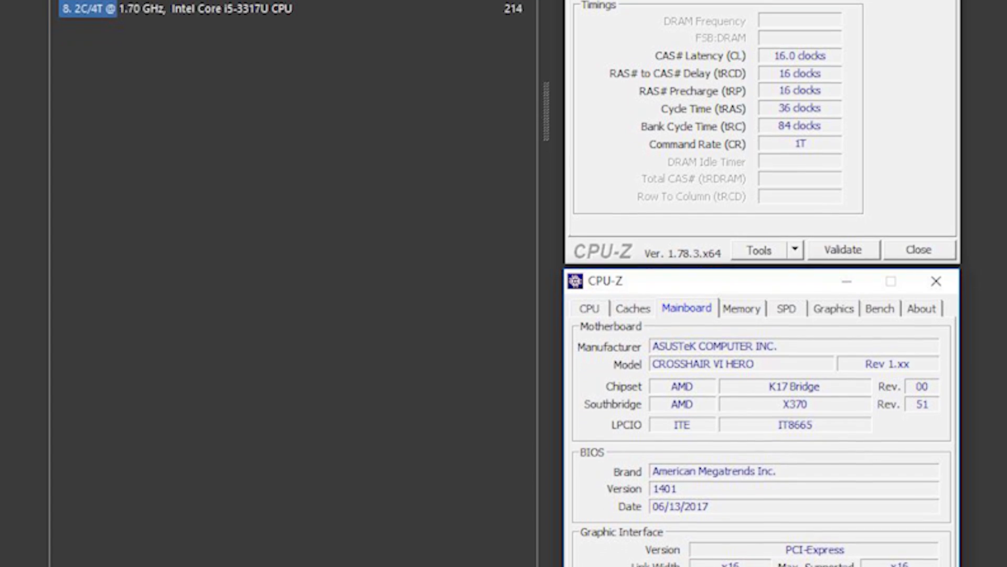
pyautogui.scroll(-3)
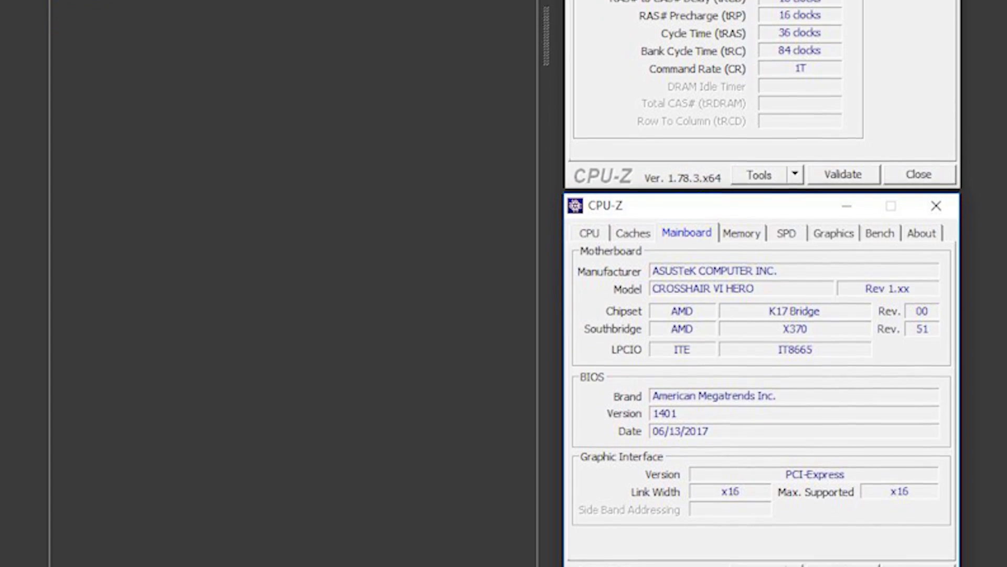